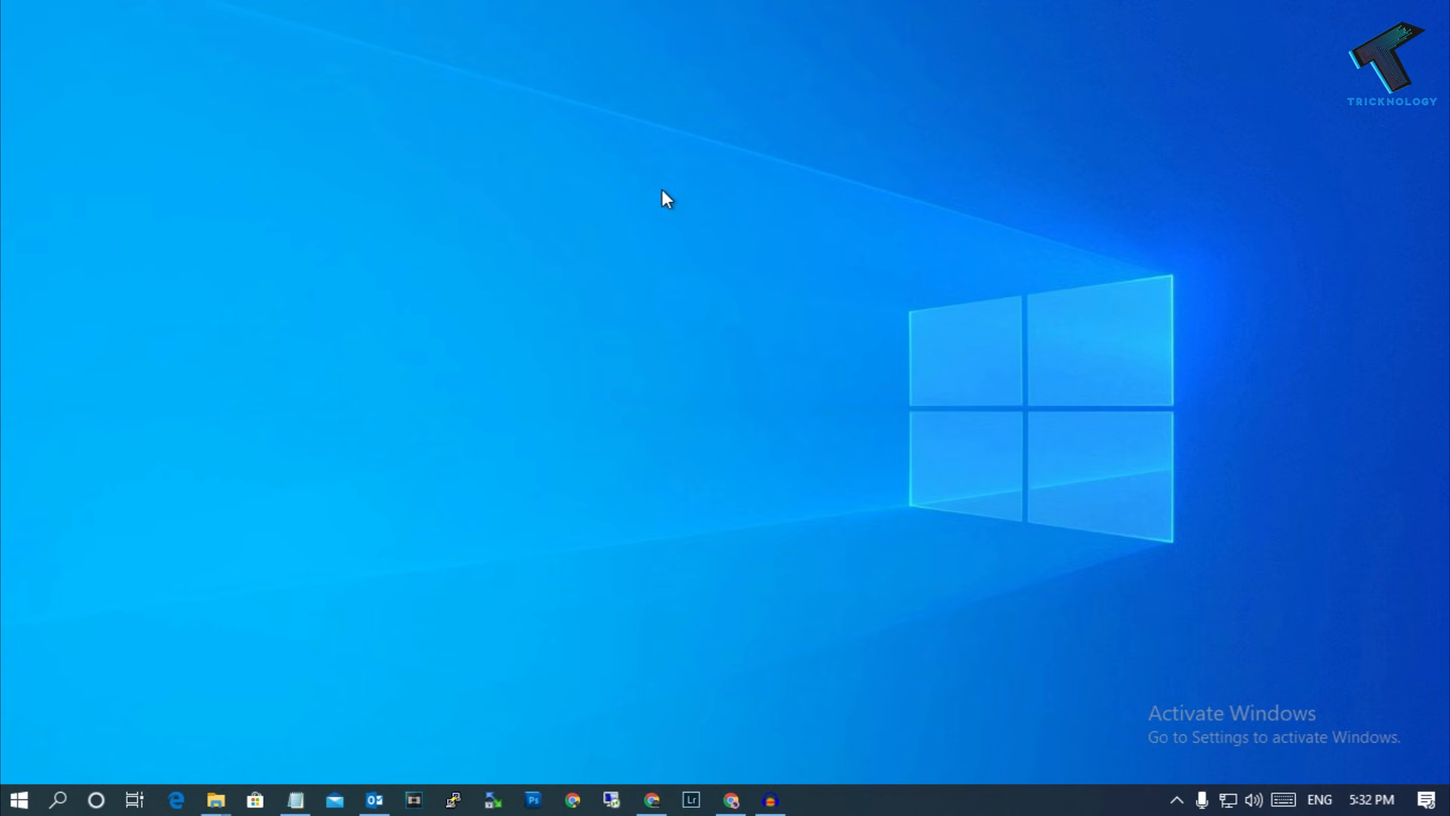
{"action": "mouse_move", "coordinate": [69, 753]}
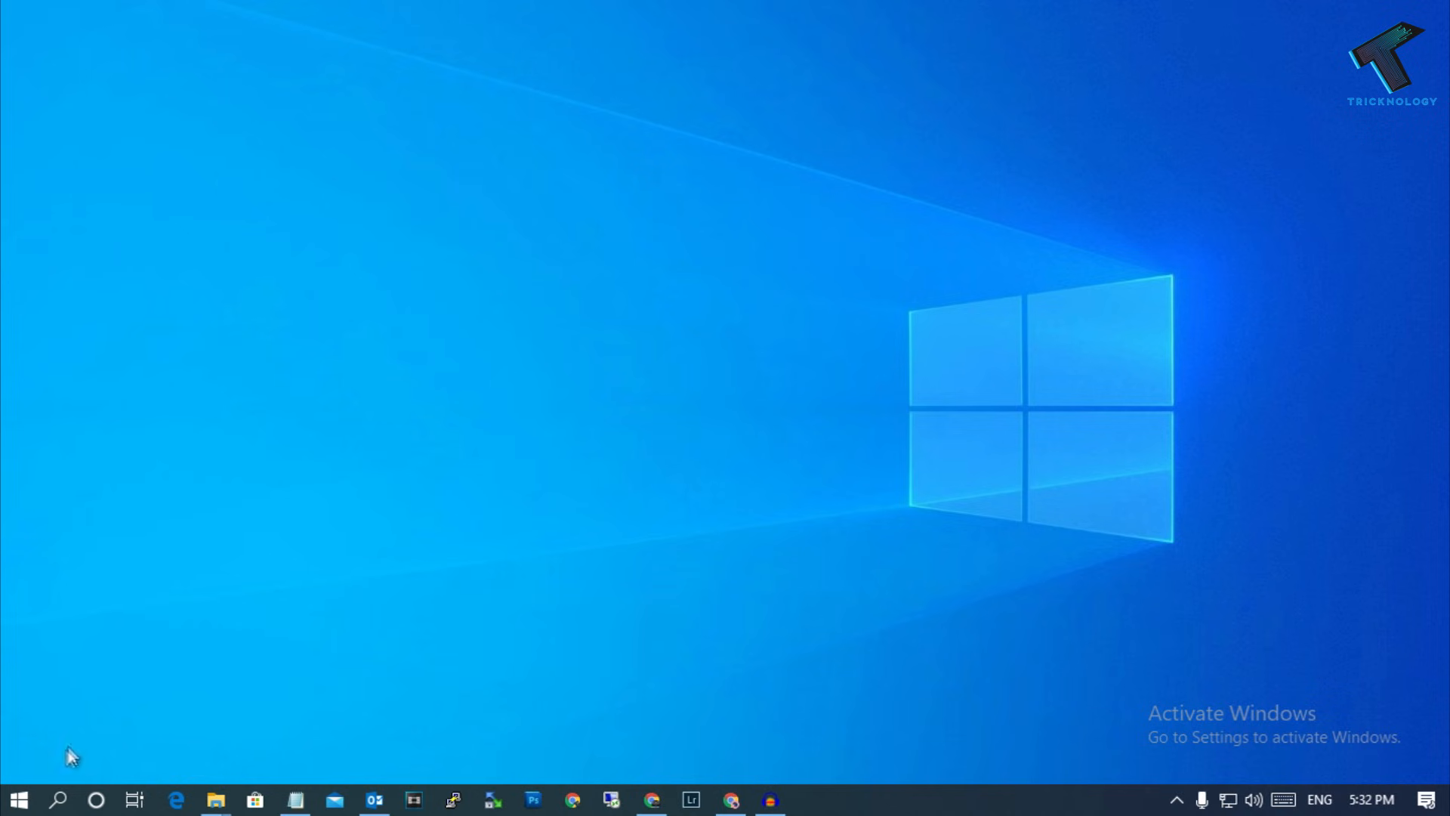
Step: Open Windows Settings from the Start menu's gear icon
{"action": "left_click", "coordinate": [18, 798]}
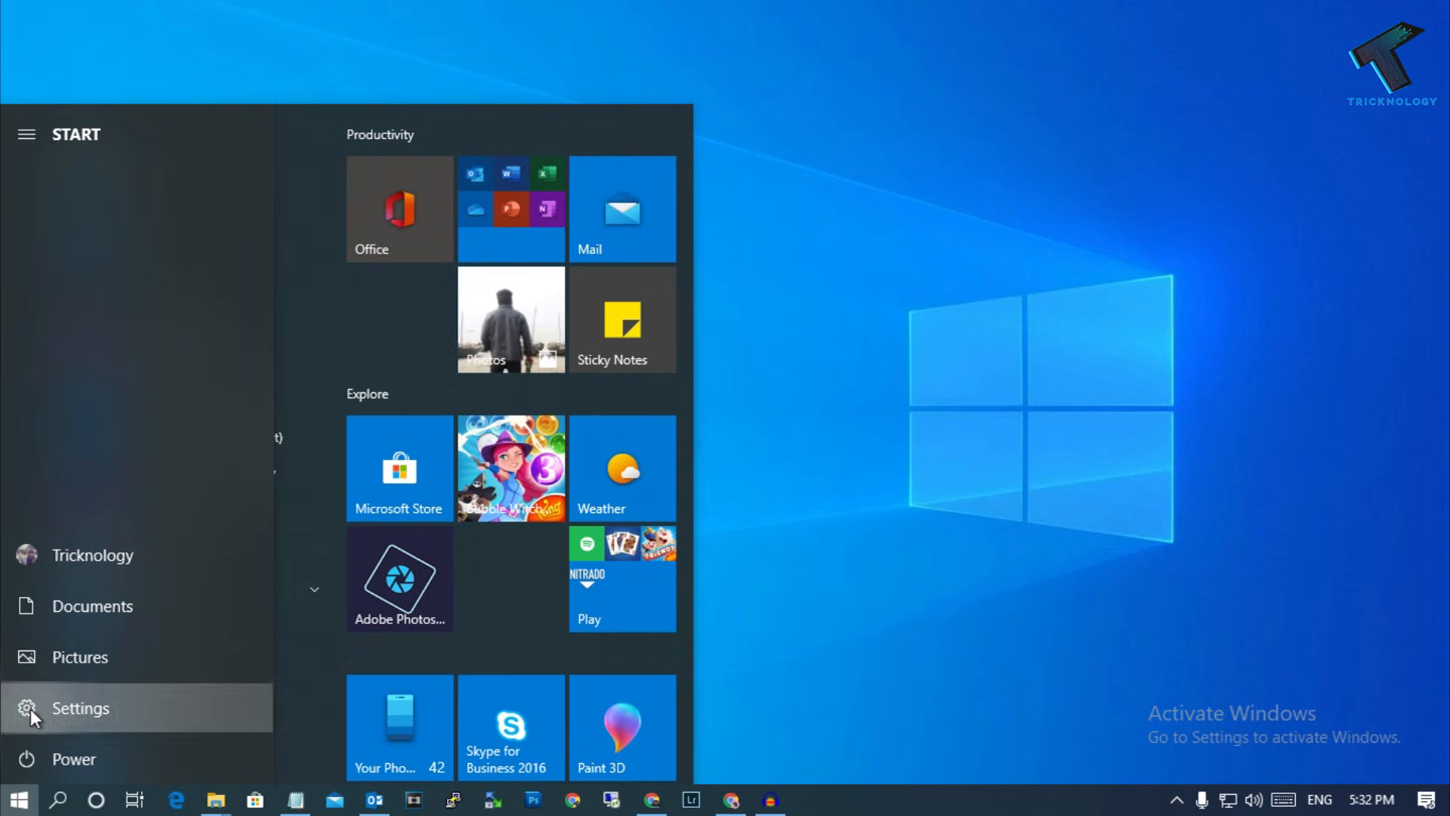
{"action": "left_click", "coordinate": [79, 708]}
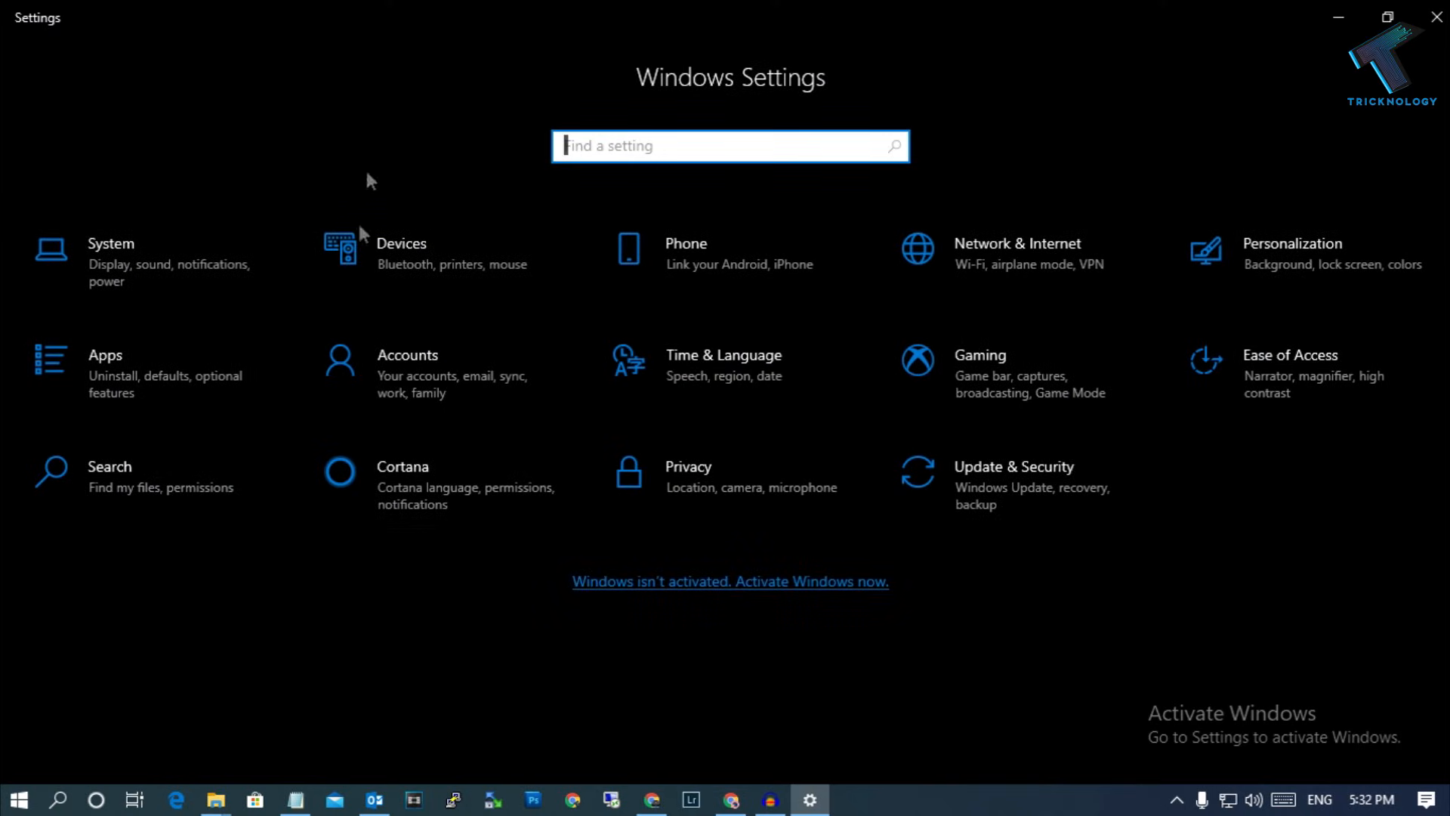
{"action": "mouse_move", "coordinate": [974, 132]}
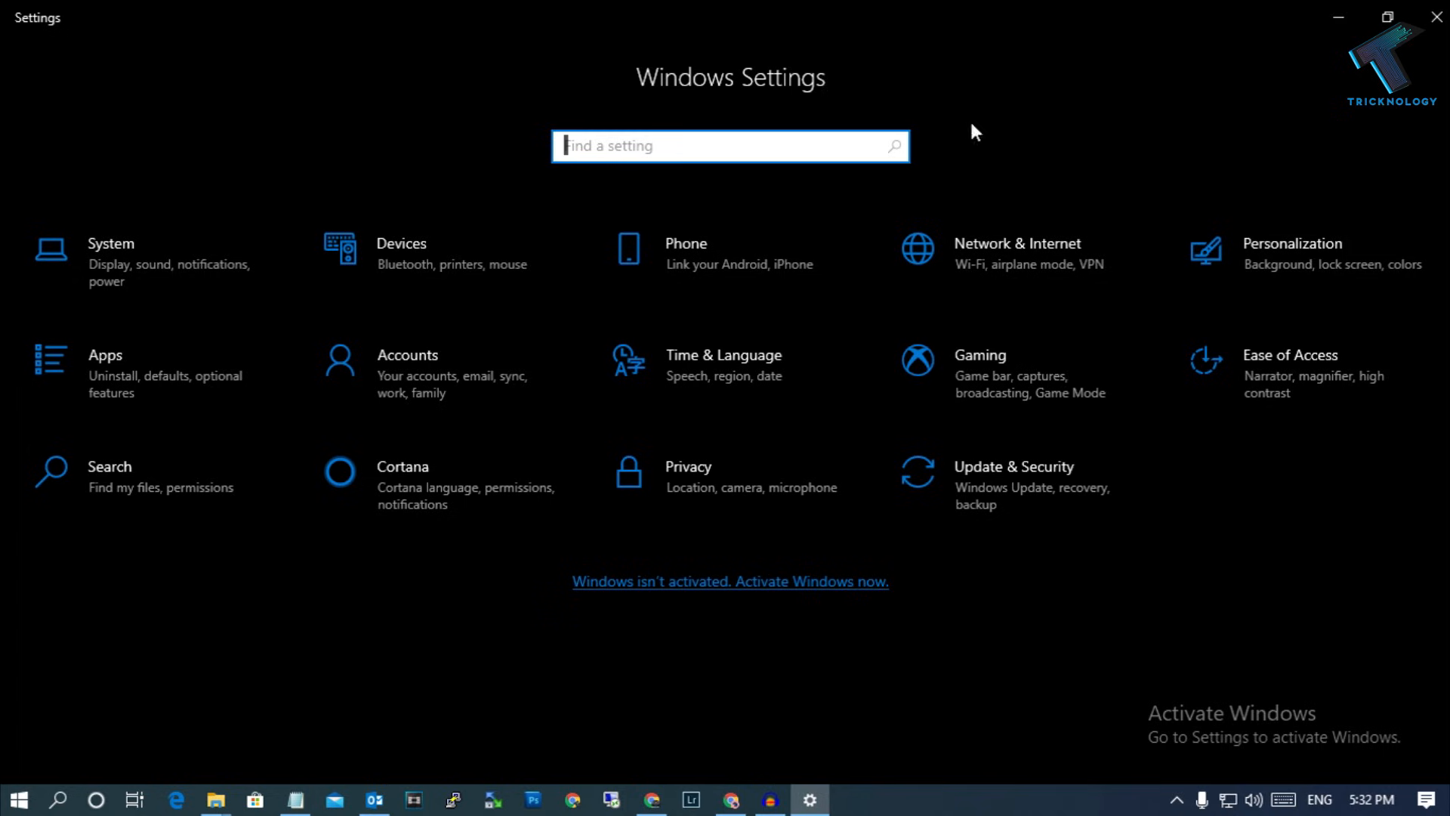
{"action": "mouse_move", "coordinate": [766, 495]}
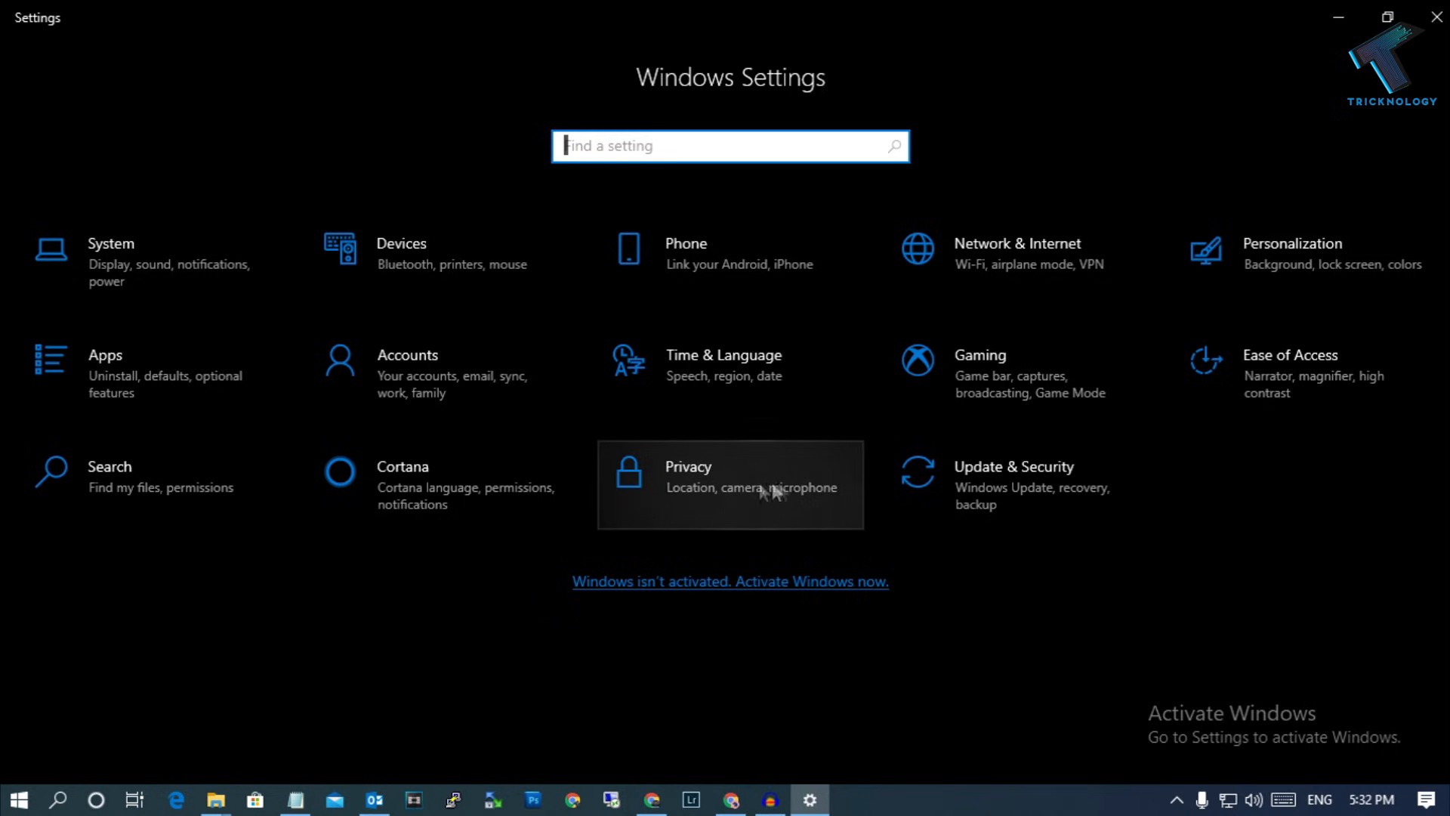
Step: In Privacy, switch off the four General options and Improve inking and typing
{"action": "left_click", "coordinate": [729, 484]}
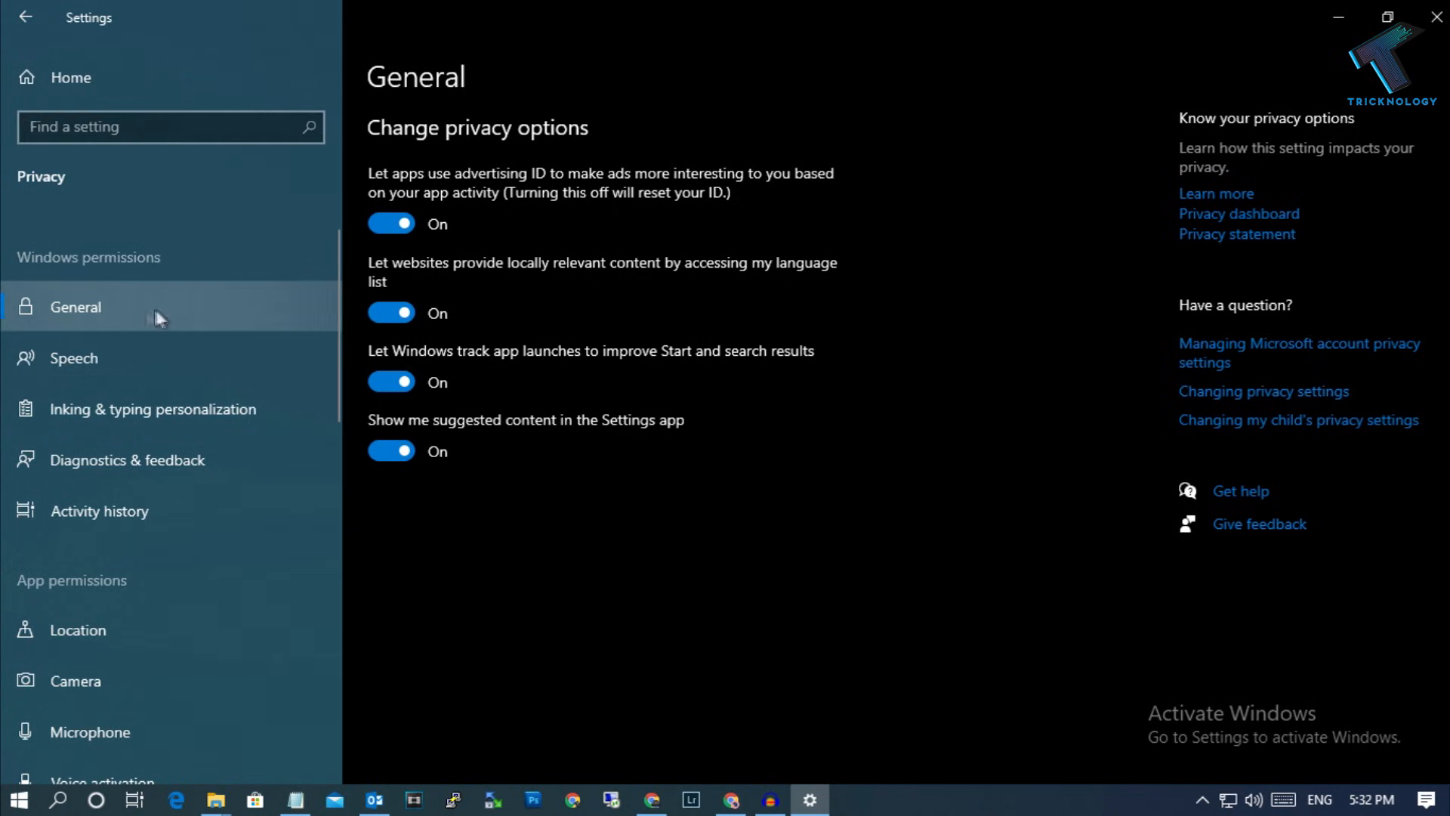
{"action": "mouse_move", "coordinate": [257, 300]}
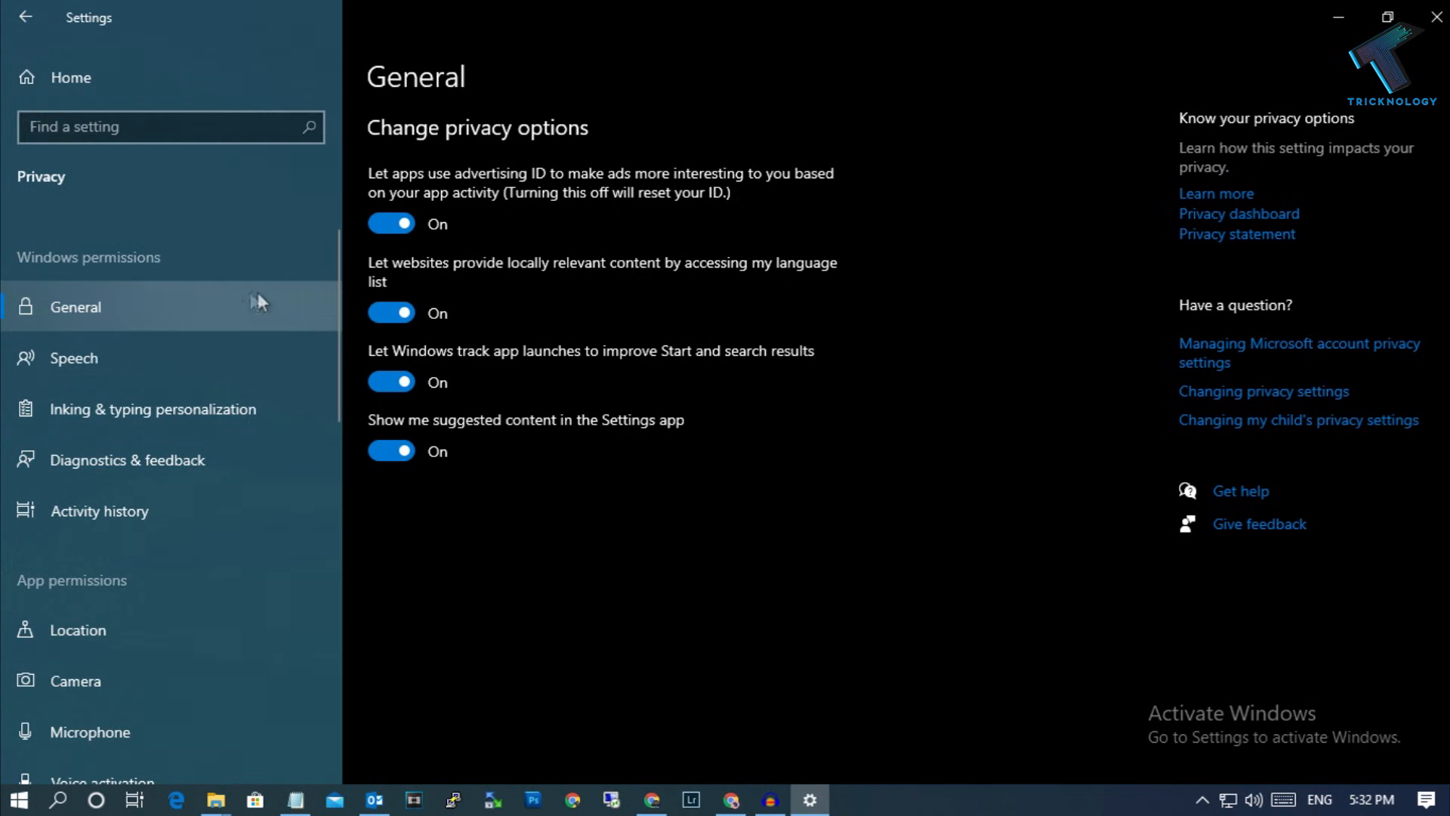
{"action": "left_click", "coordinate": [390, 223]}
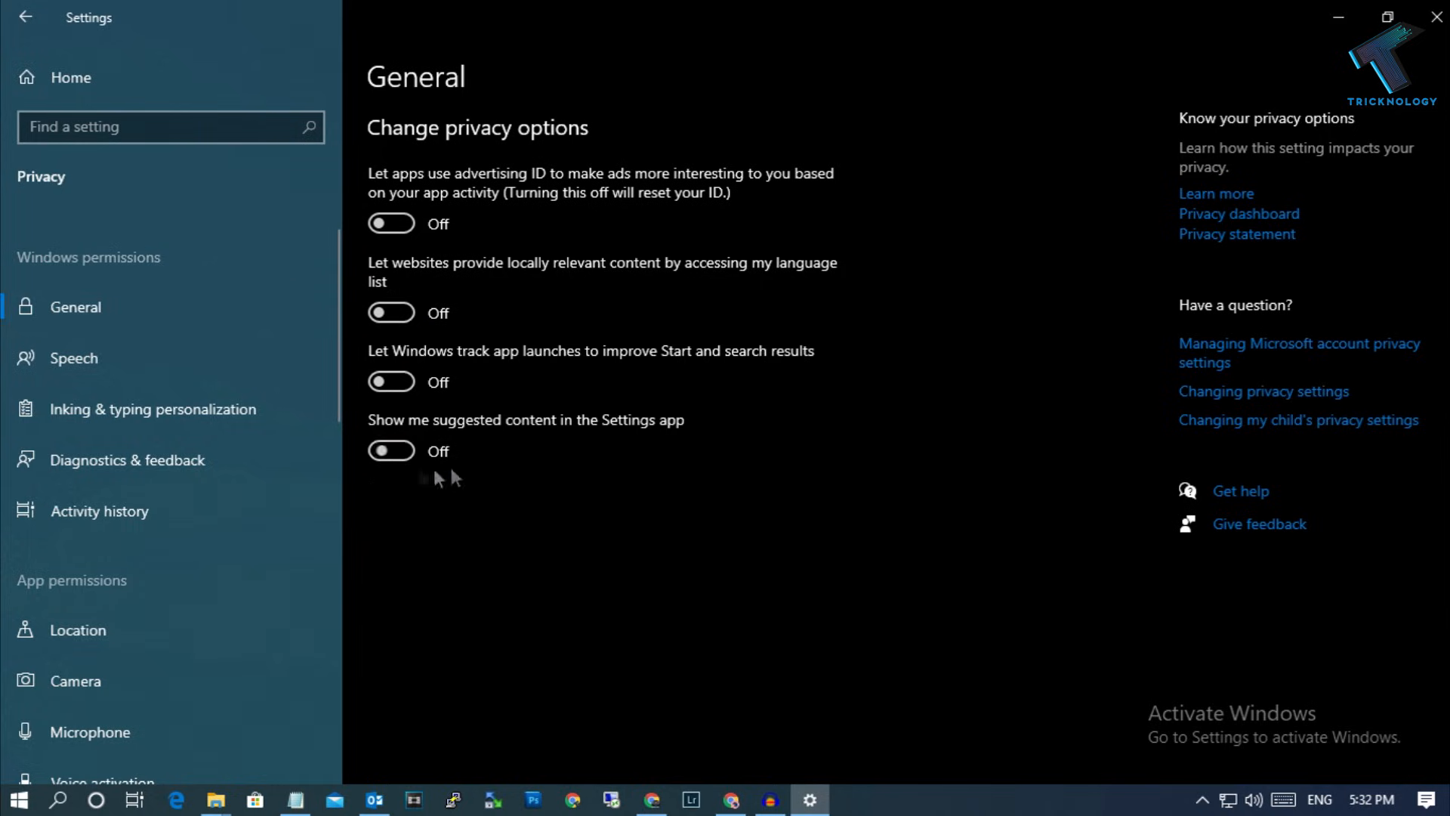
{"action": "left_click", "coordinate": [73, 358]}
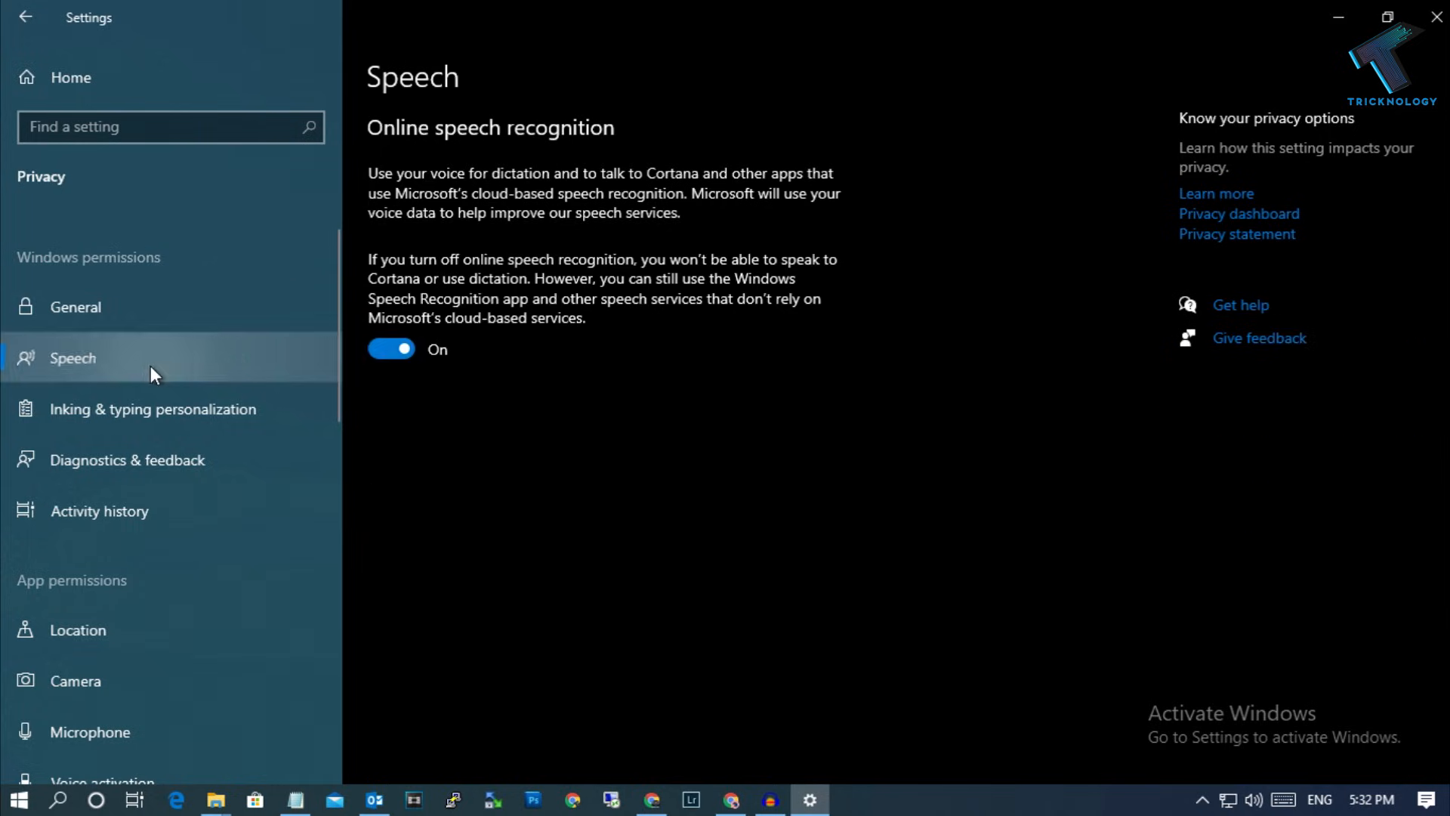
{"action": "left_click", "coordinate": [128, 460]}
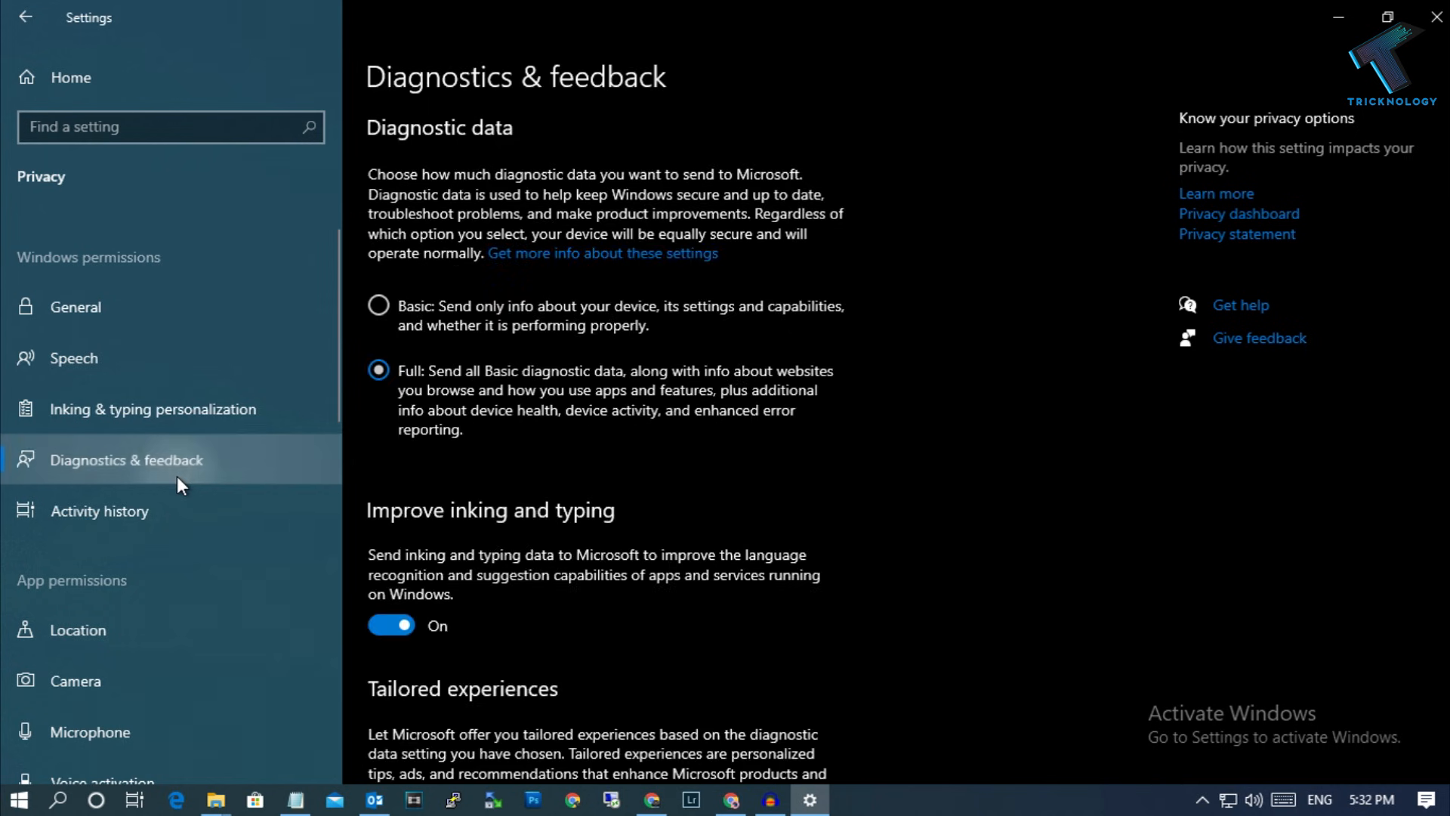
{"action": "left_click", "coordinate": [391, 625]}
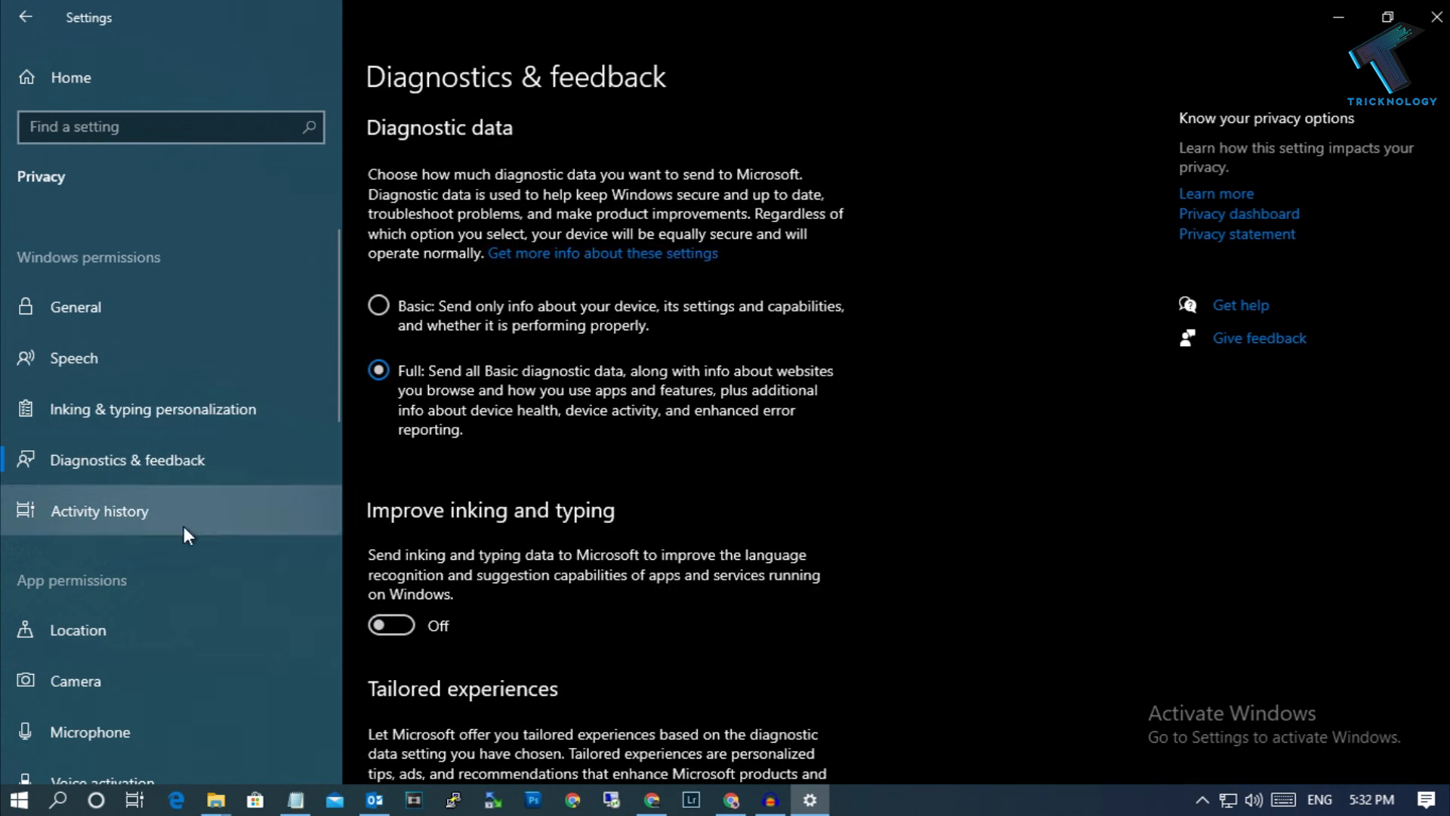
{"action": "left_click", "coordinate": [99, 510]}
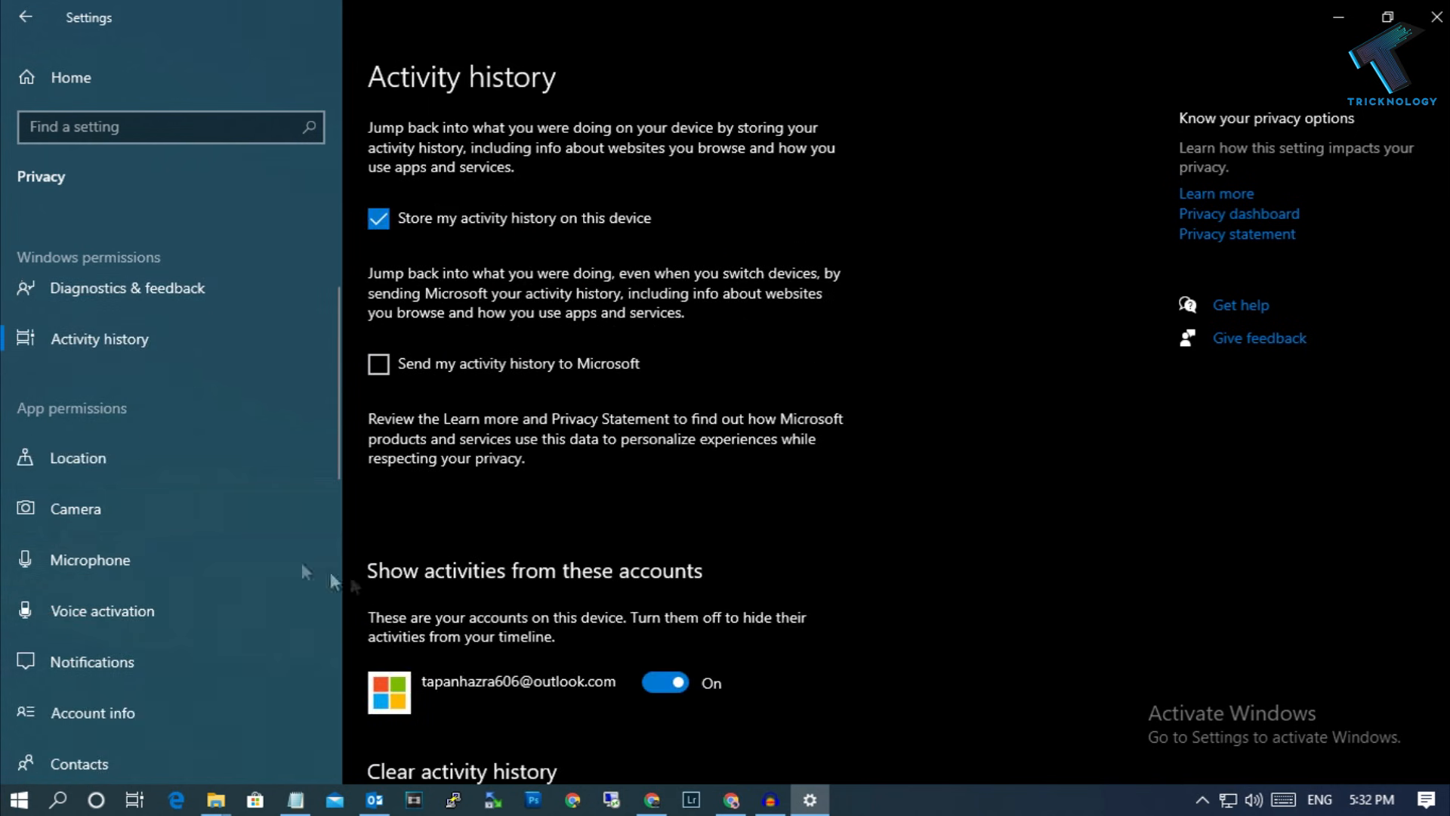
Step: Go through the Location, Camera, Microphone, Voice activation and Notifications permission pages
{"action": "left_click", "coordinate": [78, 458]}
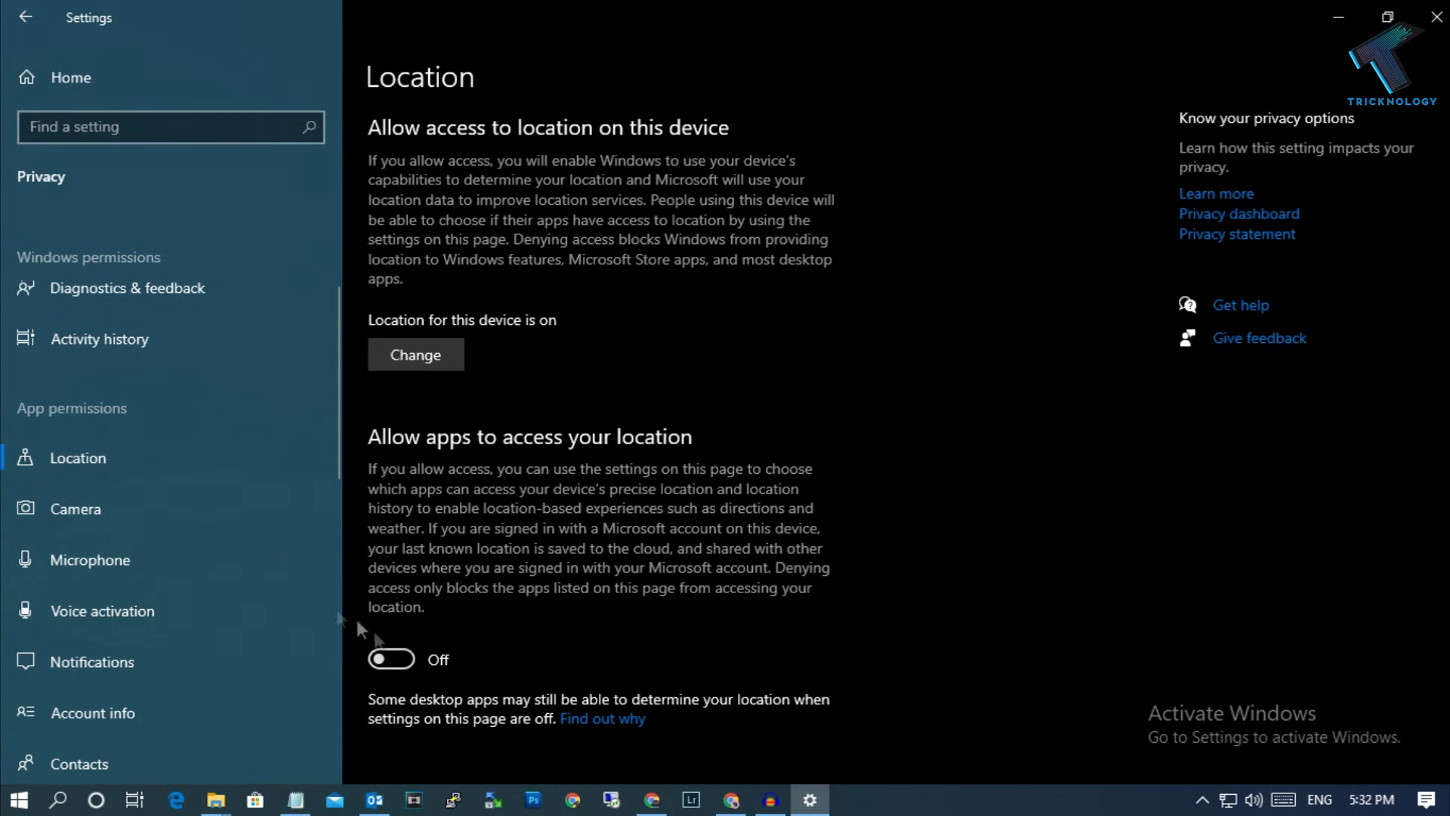
{"action": "left_click", "coordinate": [76, 509]}
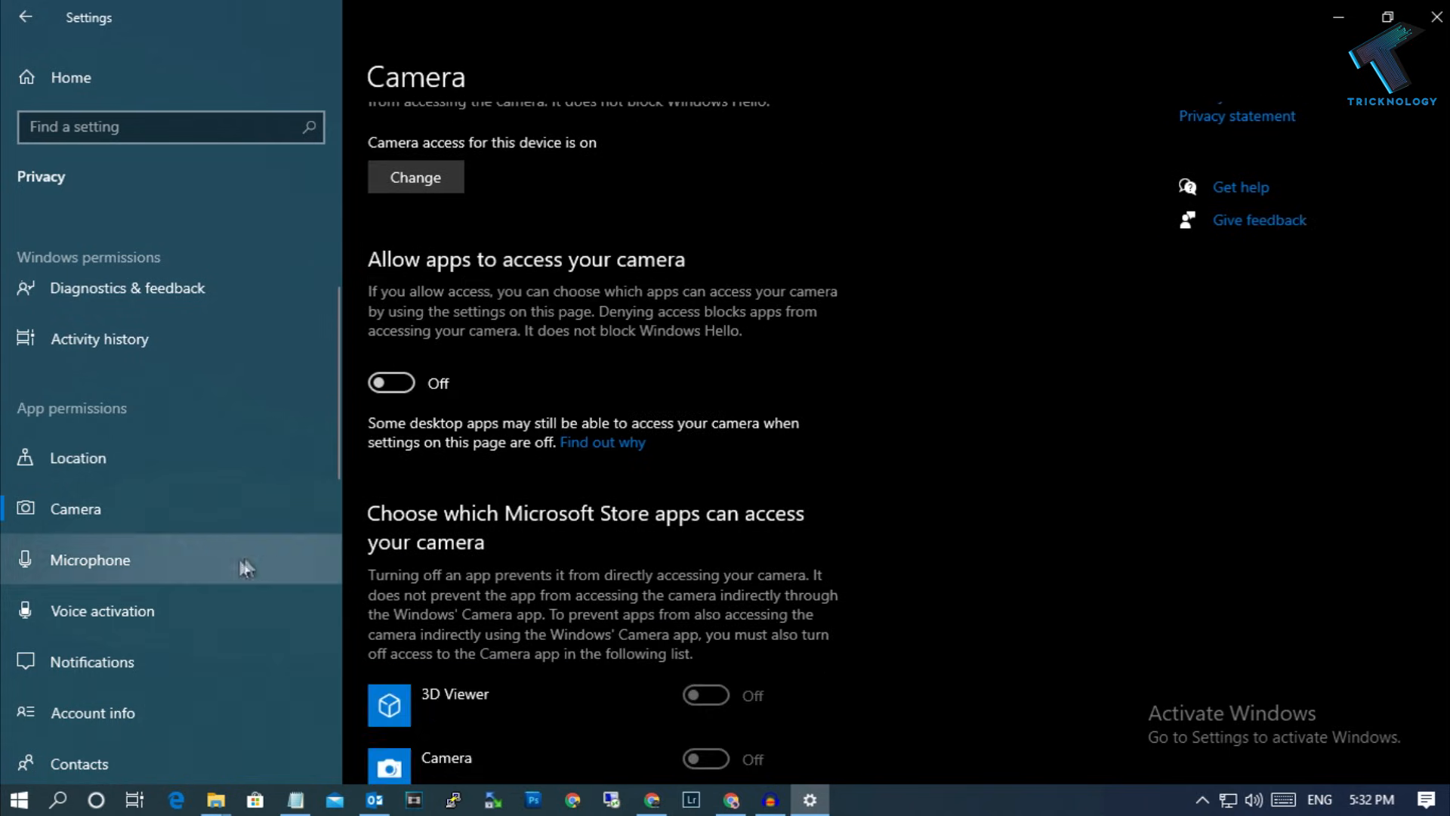
{"action": "left_click", "coordinate": [90, 559]}
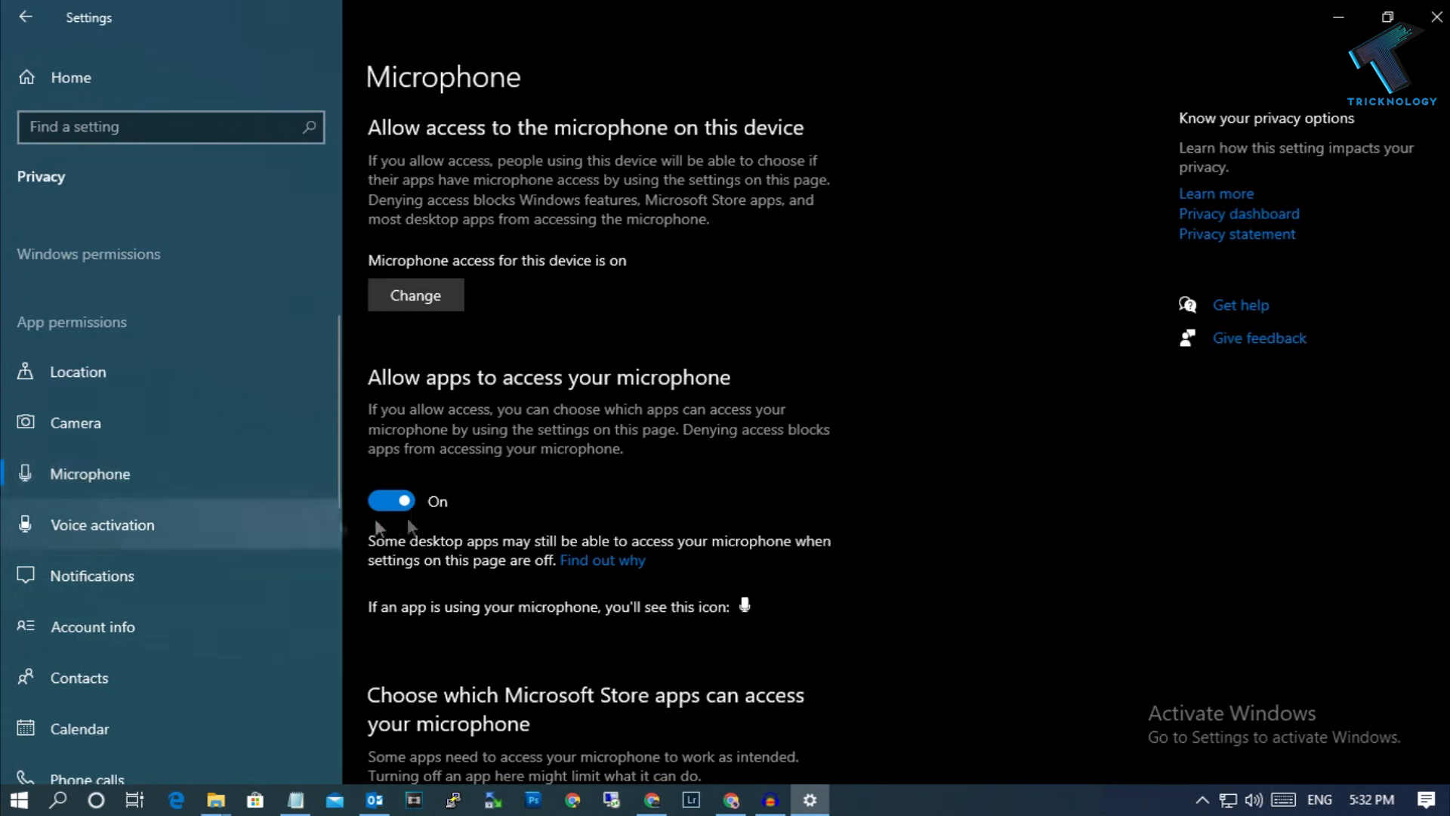
{"action": "left_click", "coordinate": [102, 525]}
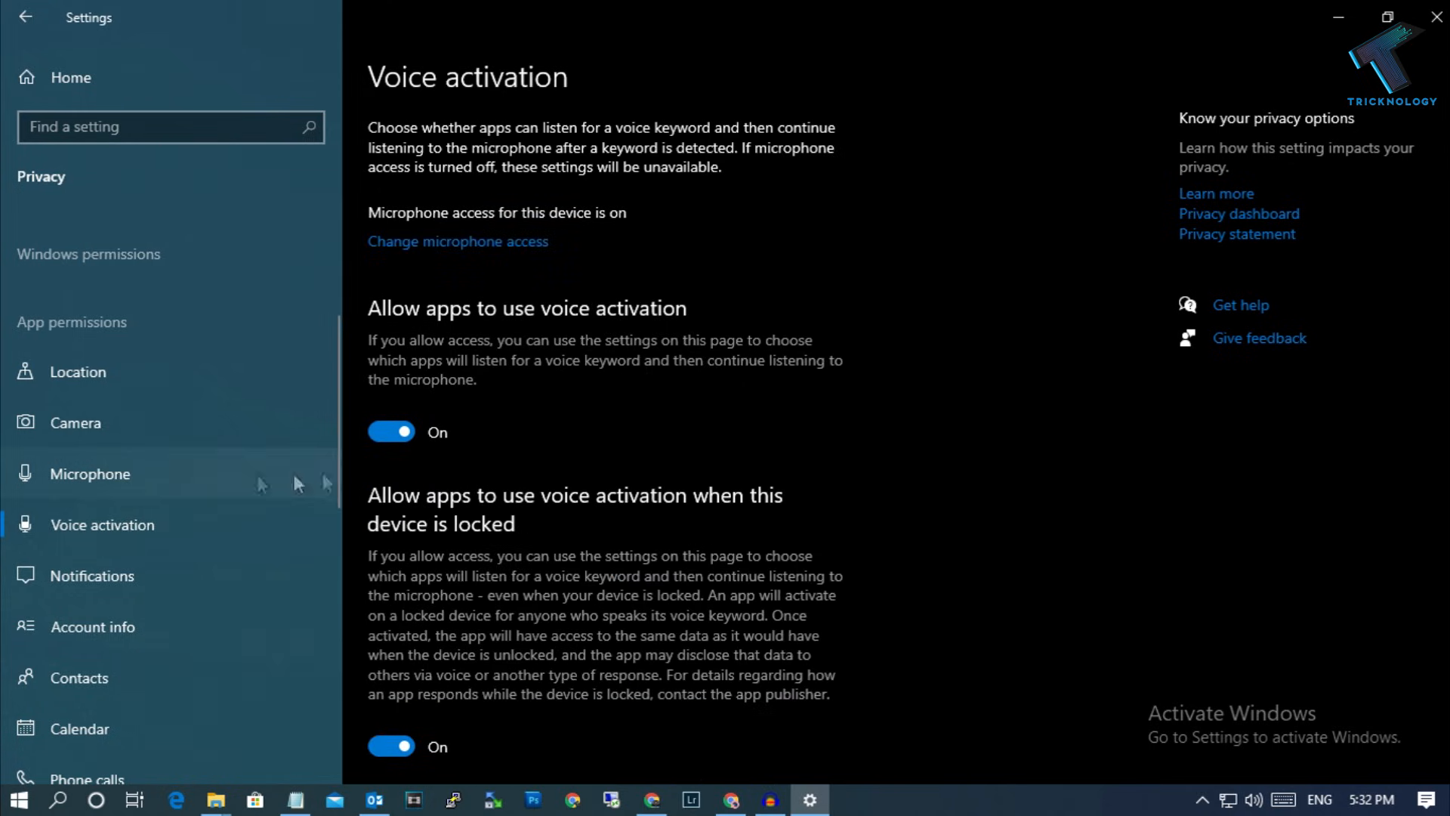
{"action": "left_click", "coordinate": [90, 474]}
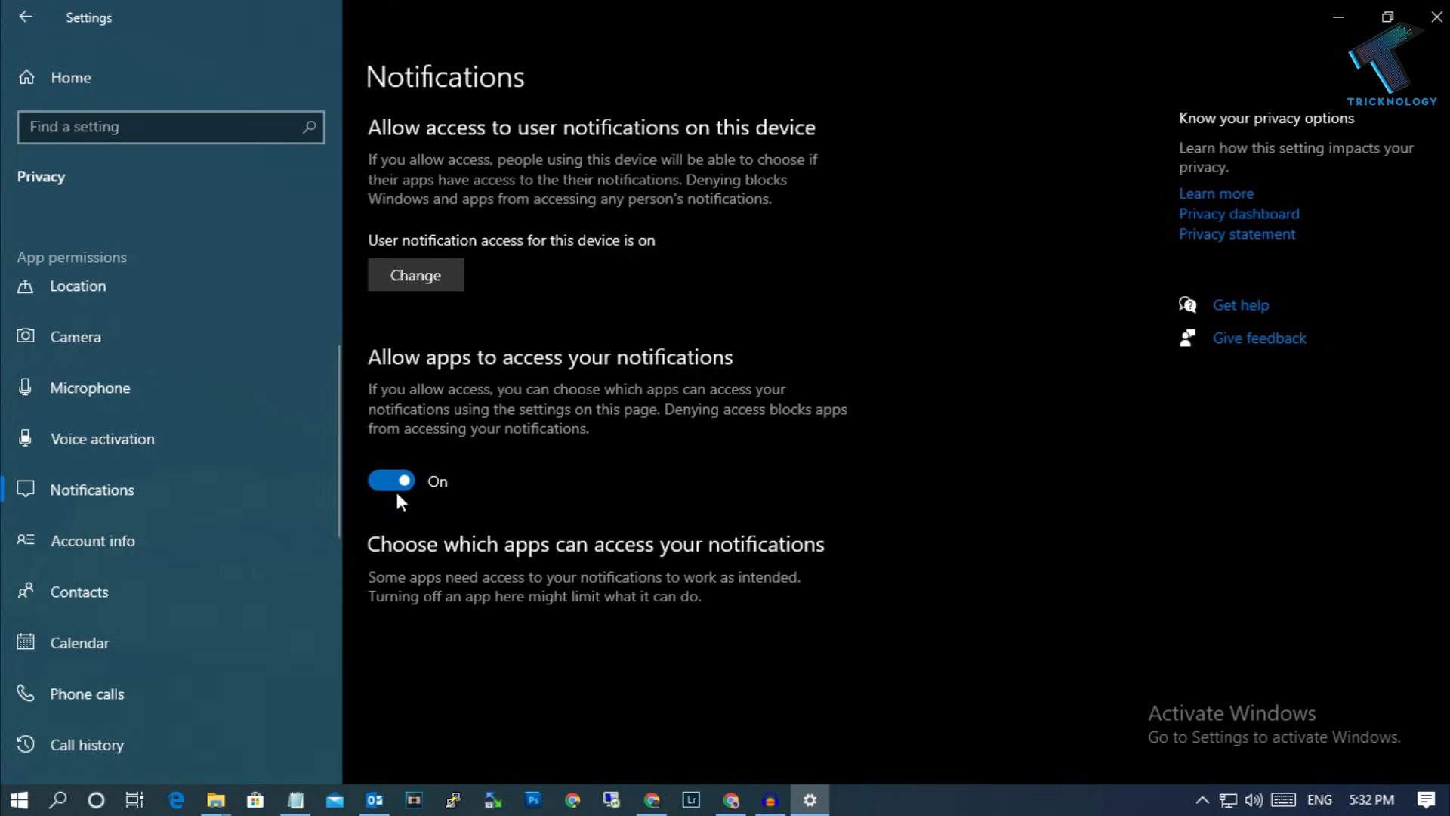
Step: Confirm app access is off for account info, contacts, calendar and phone calls
{"action": "left_click", "coordinate": [92, 541]}
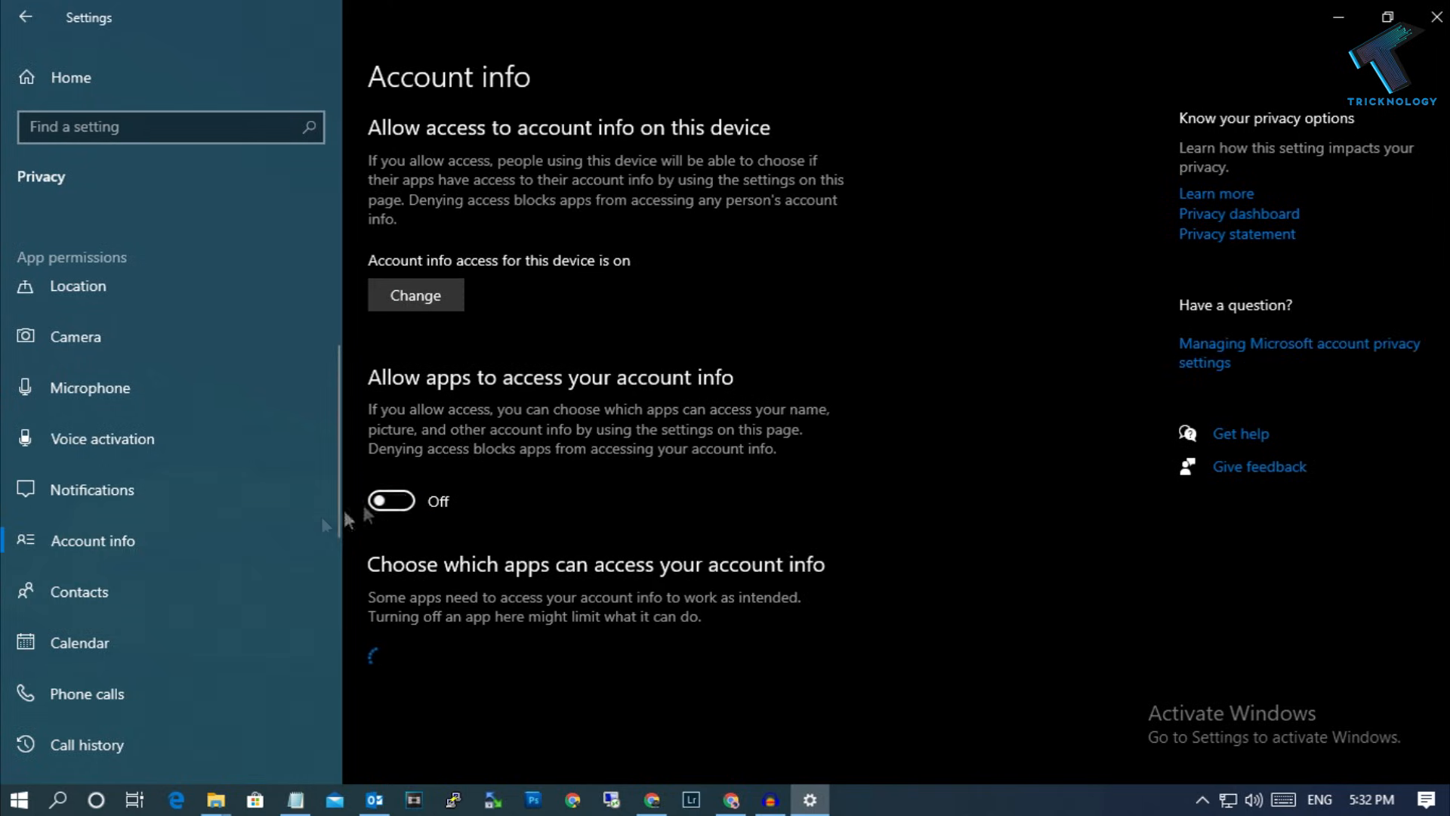
{"action": "left_click", "coordinate": [81, 591]}
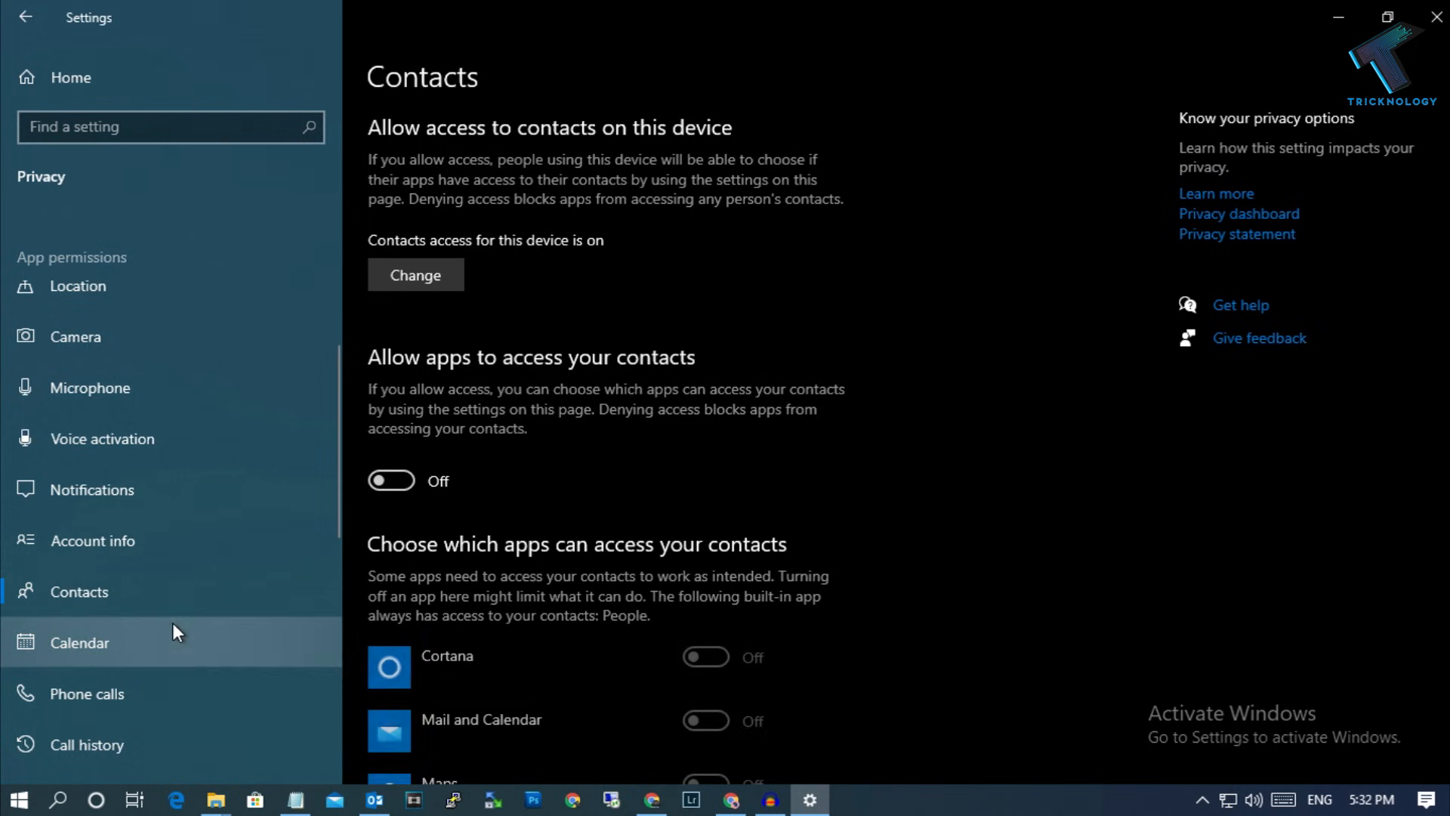
{"action": "left_click", "coordinate": [79, 642]}
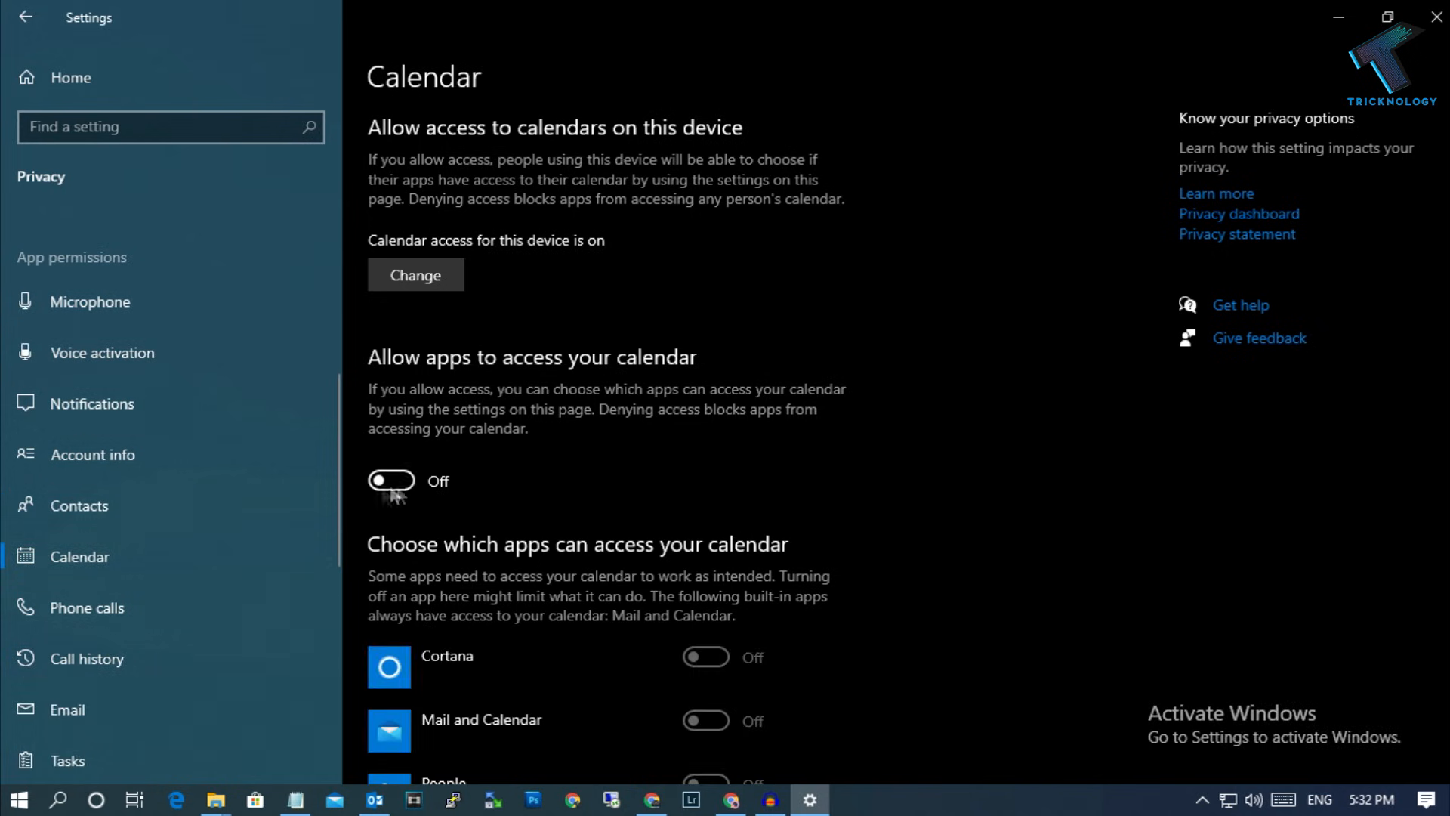
{"action": "left_click", "coordinate": [86, 608]}
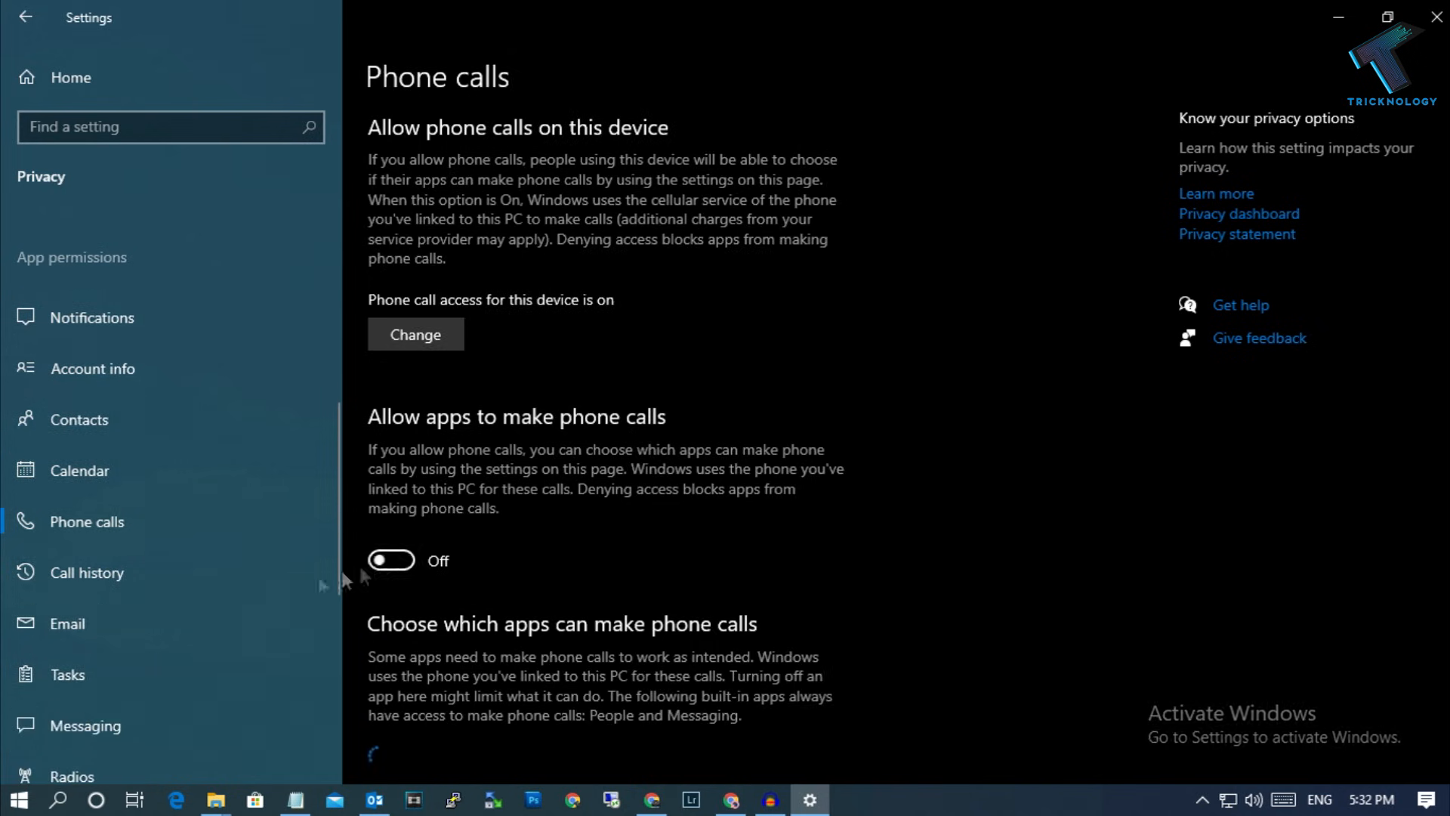
Step: Turn off app use of the HP DeskJet 5820 printer, then check Videos and File system access
{"action": "left_click", "coordinate": [87, 573]}
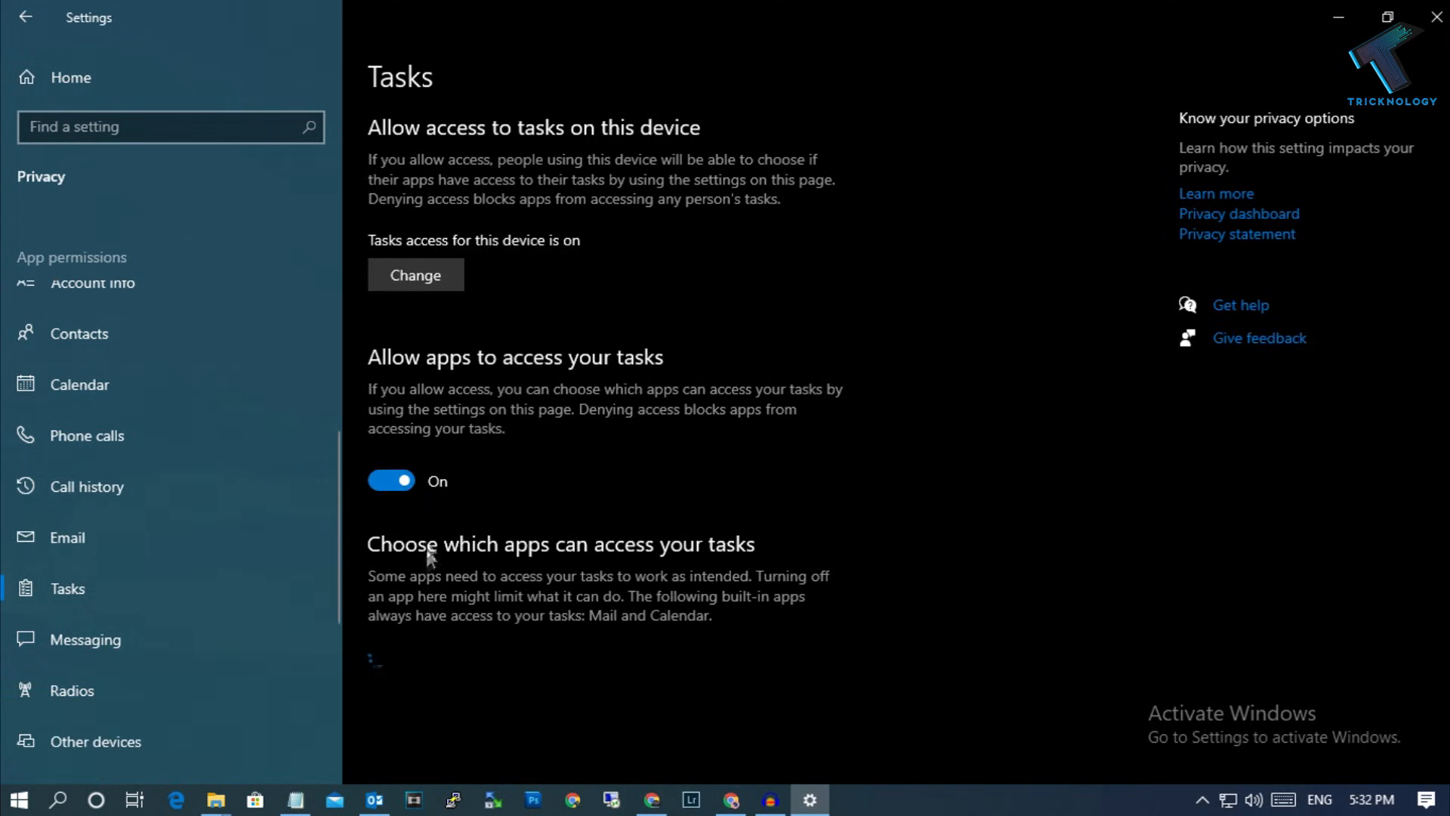
{"action": "left_click", "coordinate": [88, 639]}
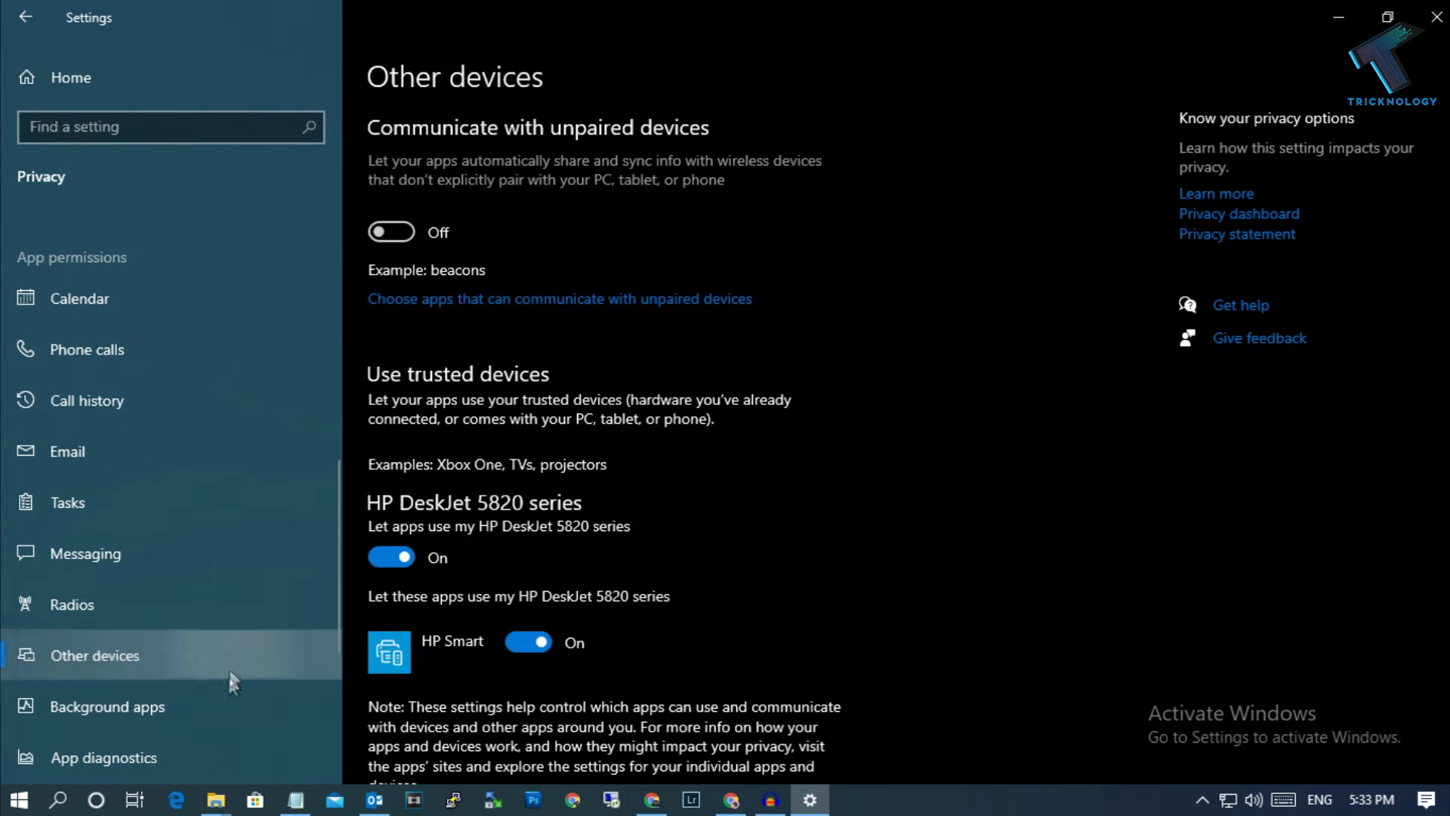
{"action": "left_click", "coordinate": [391, 557]}
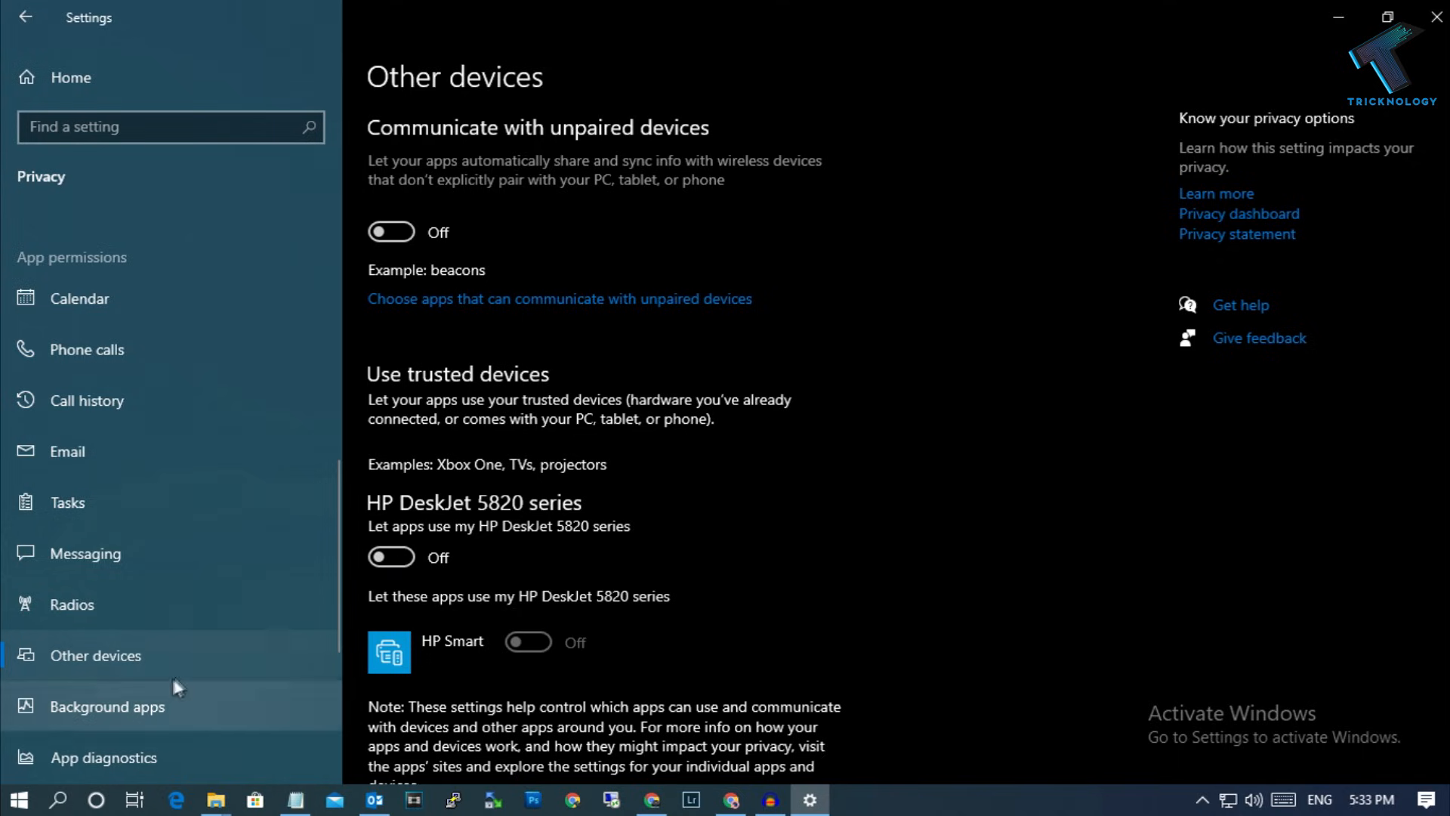
{"action": "left_click", "coordinate": [108, 707]}
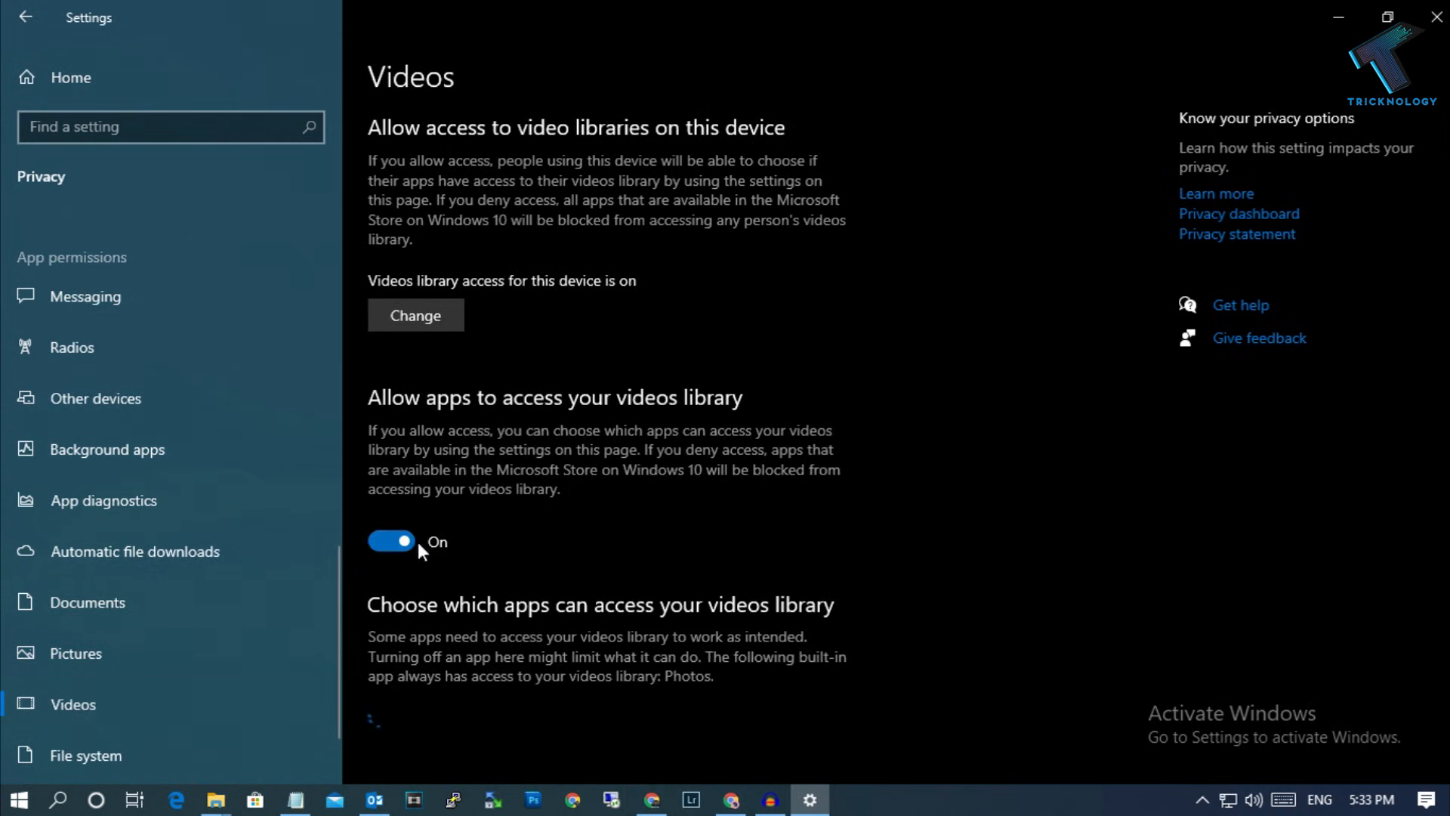
{"action": "left_click", "coordinate": [79, 755]}
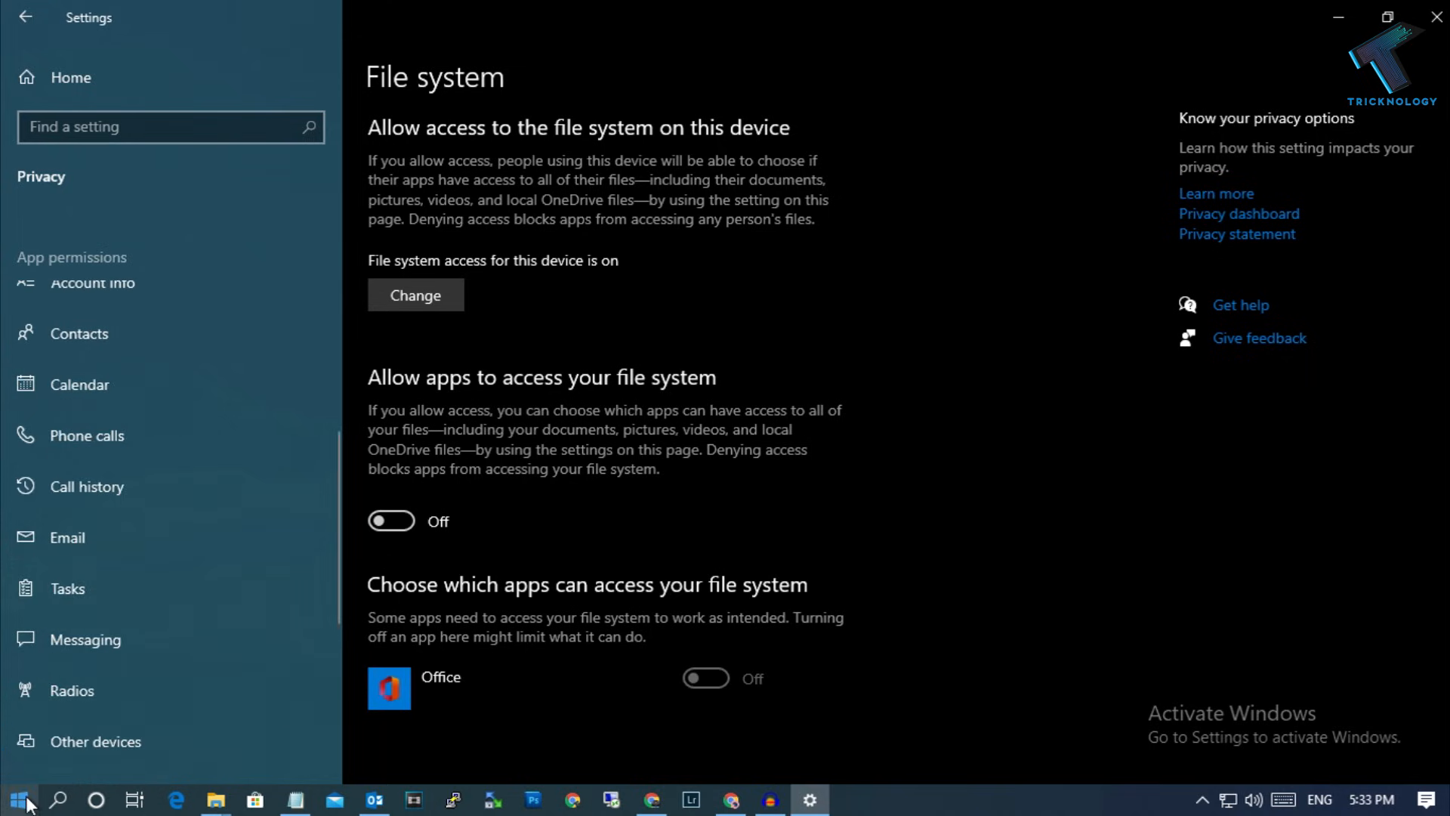
Step: Open the Start menu's Power button to show Sleep, Shut down and Restart
{"action": "left_click", "coordinate": [17, 797]}
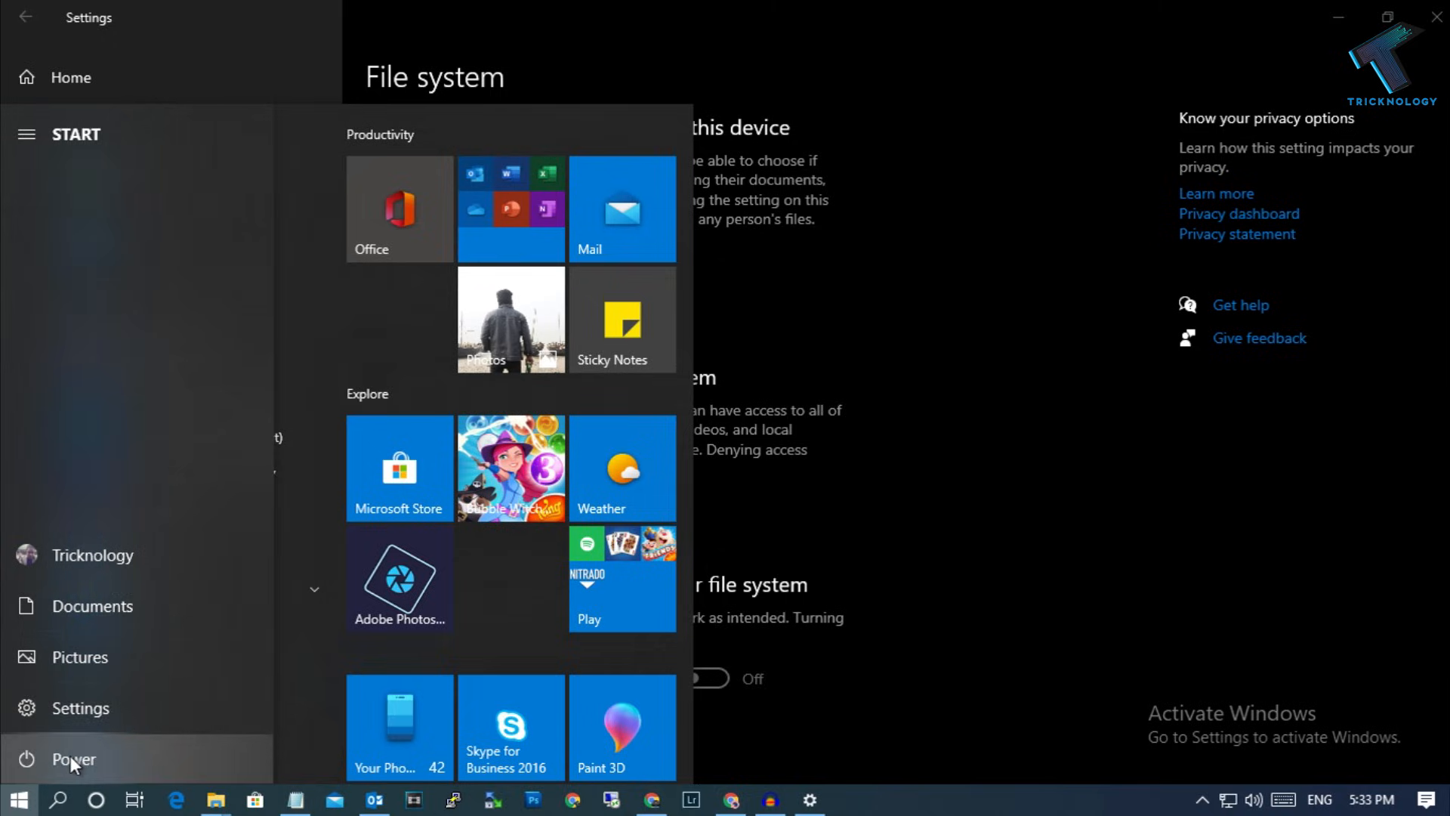
{"action": "left_click", "coordinate": [72, 758]}
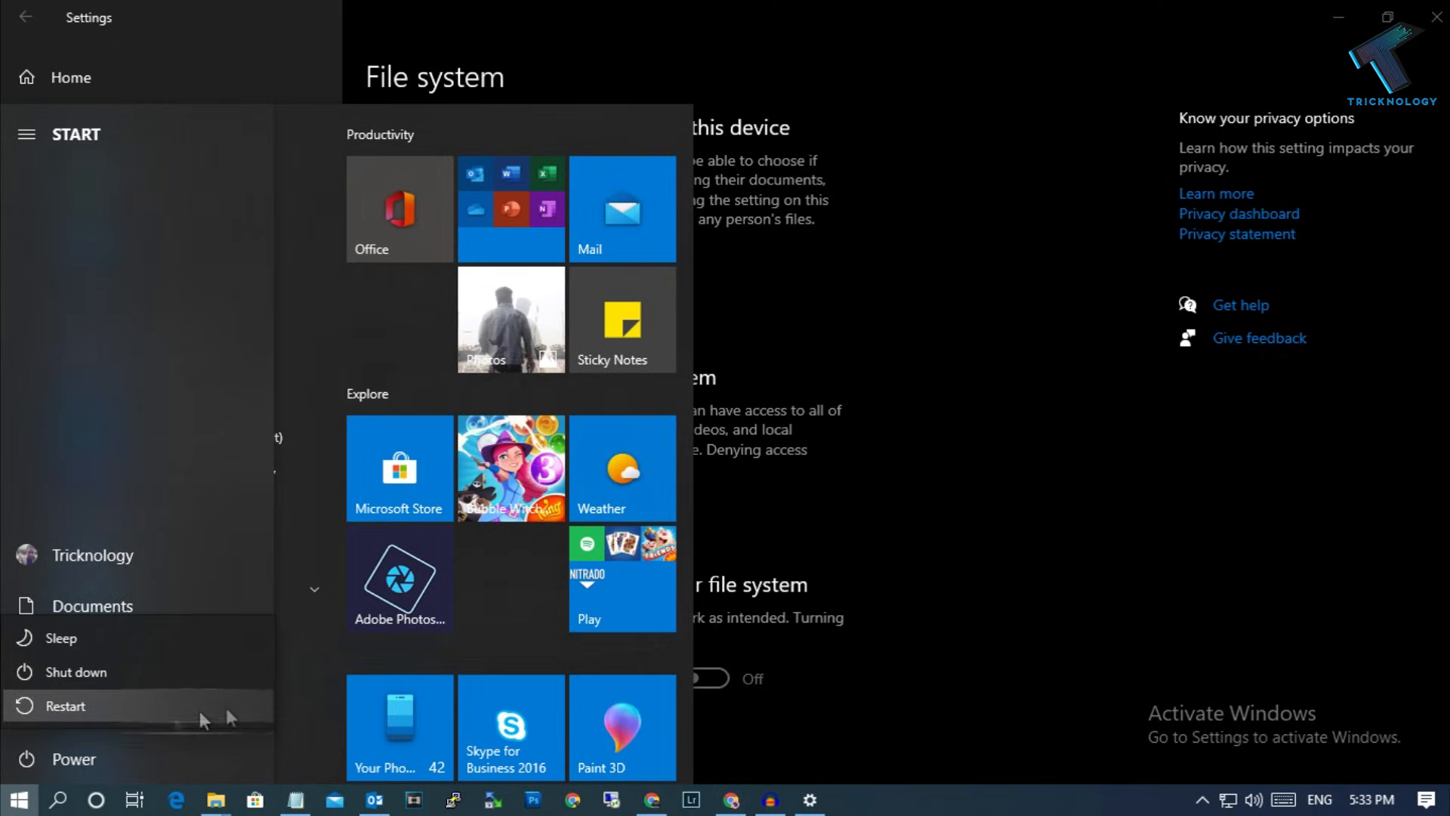